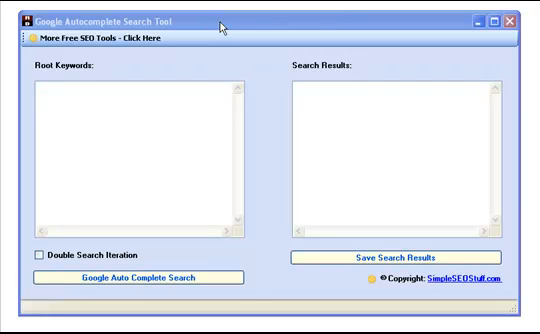
mouse_move(324, 36)
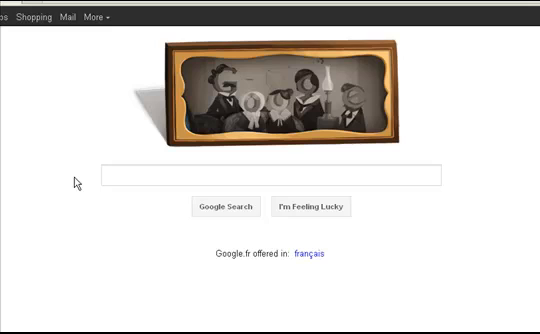
- Search Google for 'acne' and reveal its autocomplete suggestions such as treatment, scars and medication
left_click(260, 178)
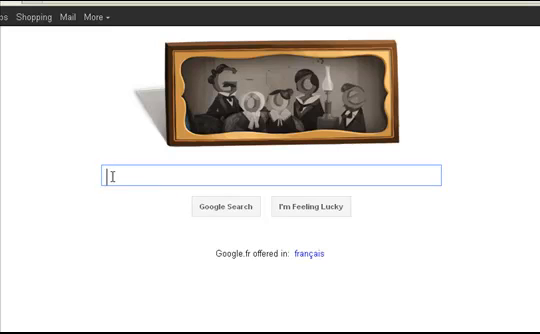
type("acne a")
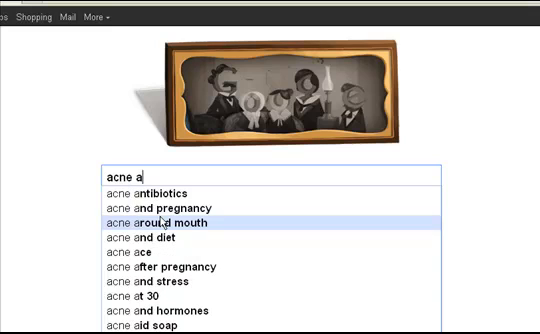
mouse_move(180, 288)
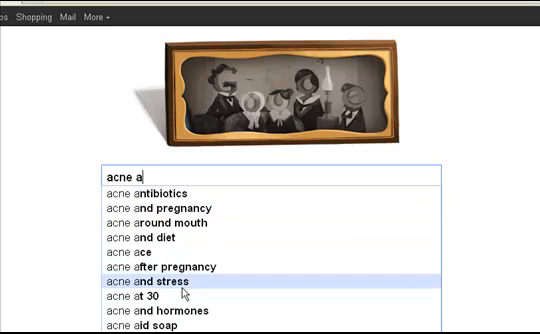
key("BackSpace")
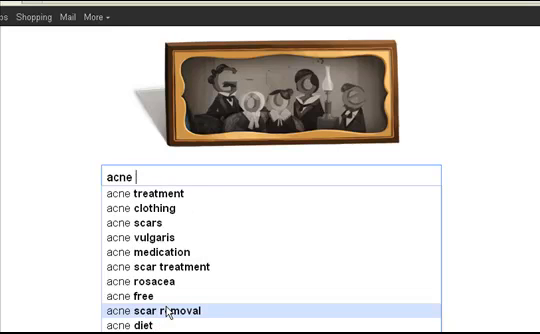
type("c")
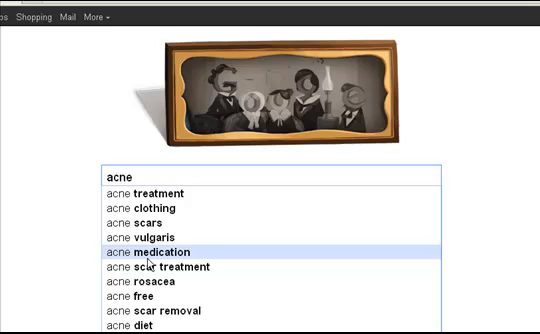
- Try letter extensions 'acne aa', 'acne ba' and 'acne bc' to compare Google's suggestion lists
type("aa")
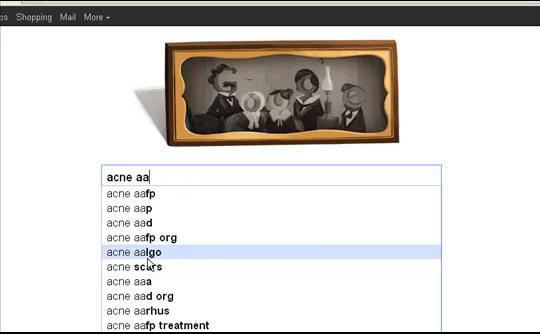
key("BackSpace")
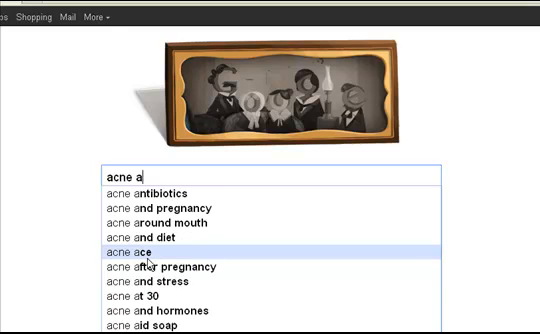
key("Backspace")
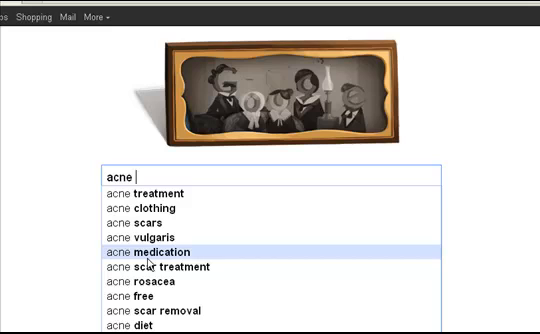
type("ba")
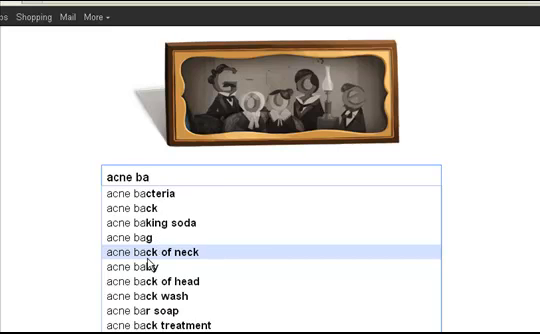
key("Backspace")
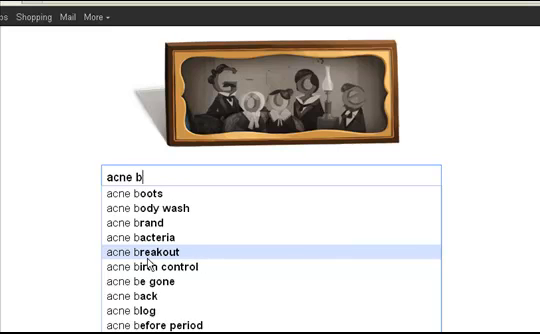
type("c")
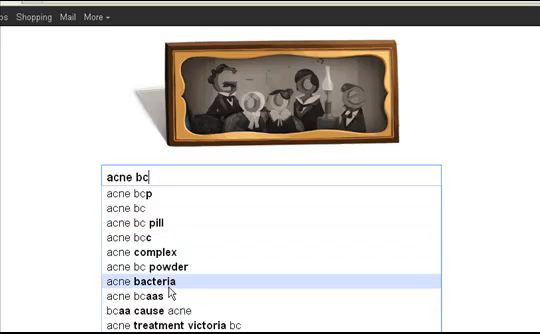
mouse_move(156, 192)
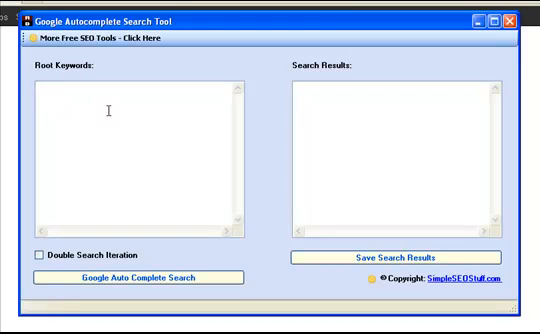
- Enter 'acne' as the root keyword in Google Autocomplete Search Tool
type("acne")
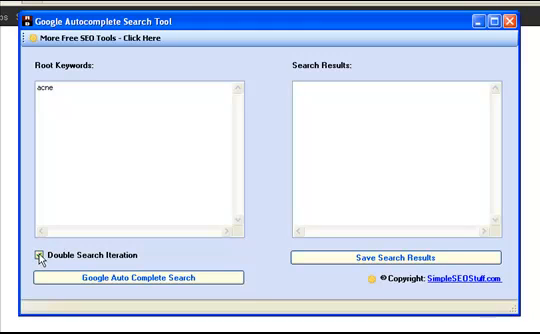
- Enable double search iteration and run the autocomplete search on 'acne', returning 358 keywords
left_click(40, 252)
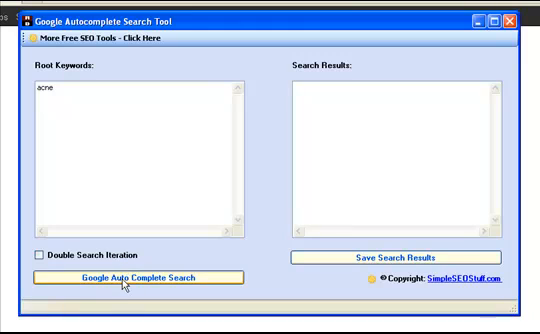
left_click(138, 276)
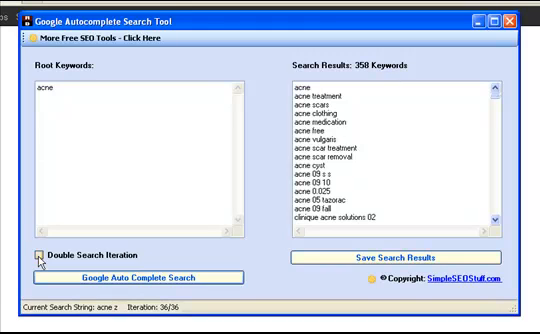
mouse_move(164, 196)
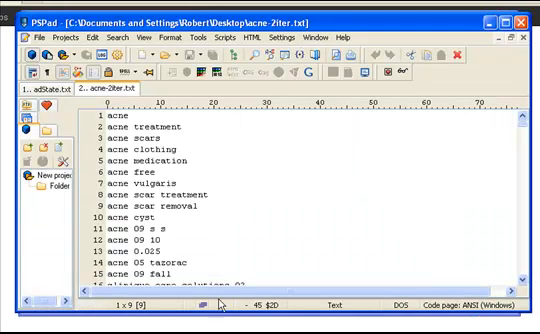
- Scroll acne-2tier.txt in PSPad down to its last entries near line 1597
scroll("down", 3)
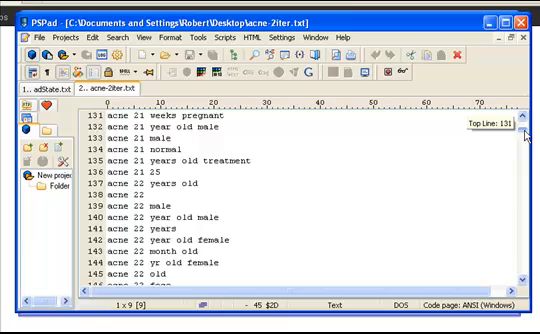
left_click_drag(528, 130, 528, 210)
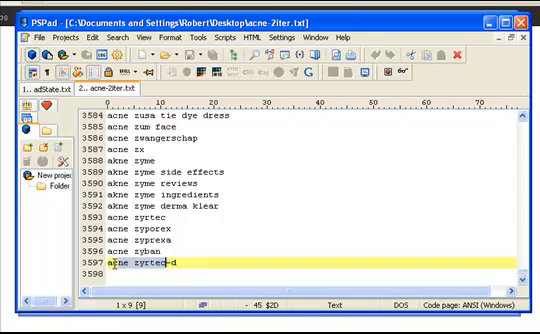
scroll("down", 3)
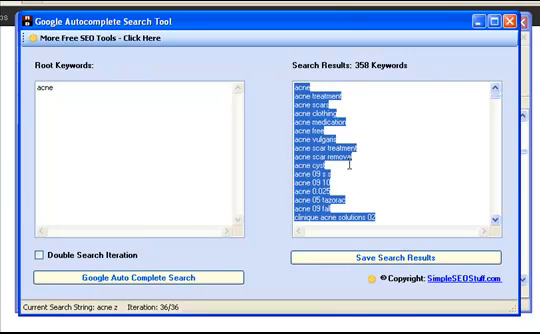
mouse_move(270, 222)
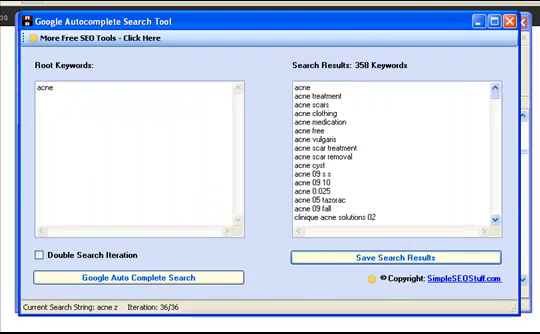
mouse_move(284, 258)
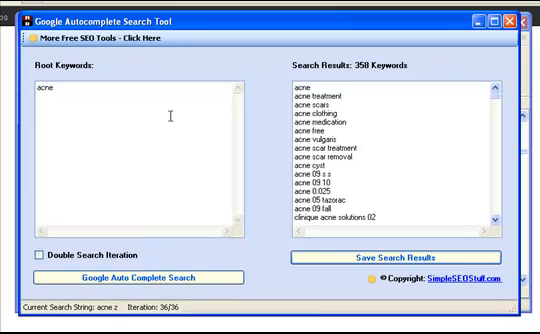
mouse_move(204, 68)
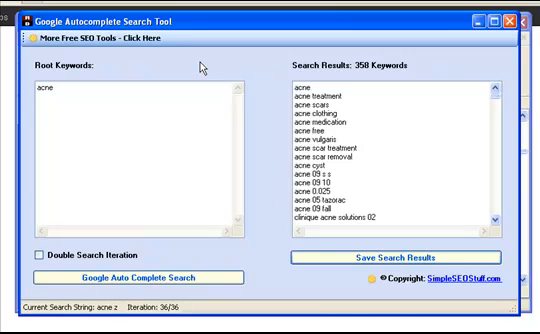